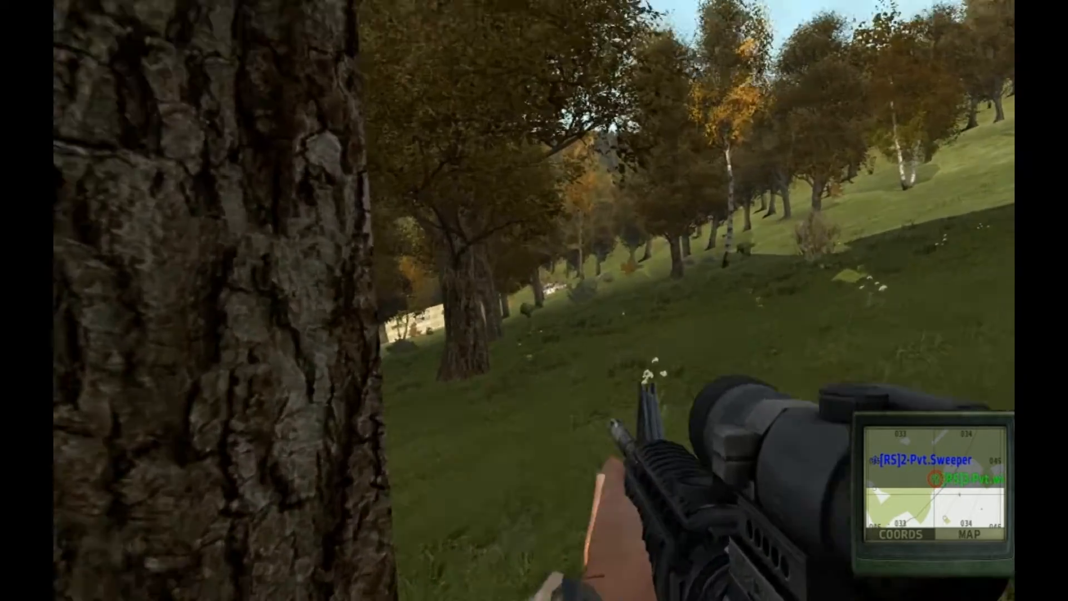
mouse_move(534, 300)
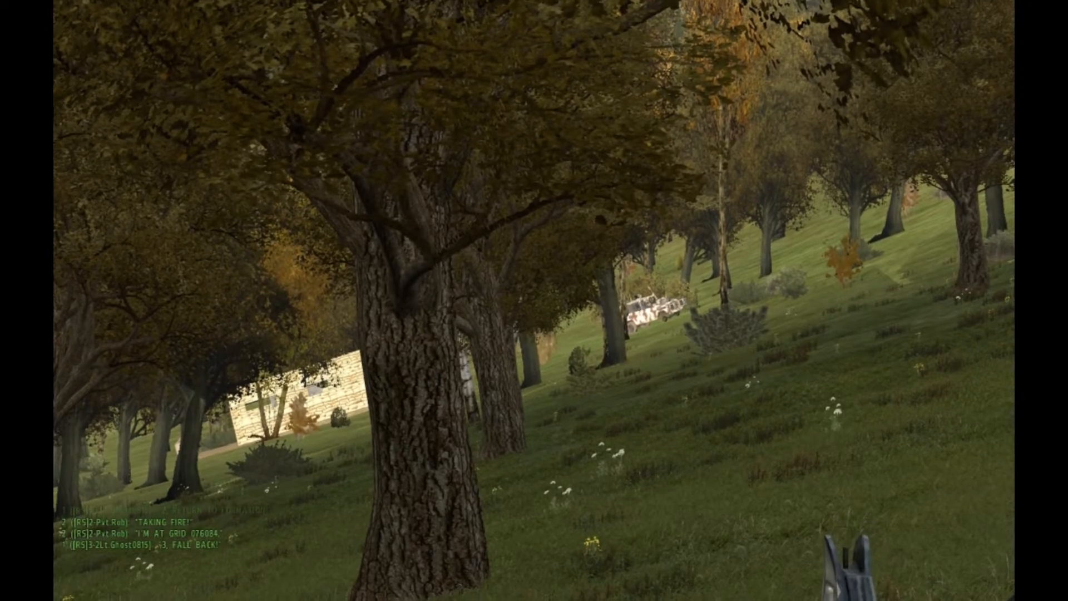
mouse_move(534, 301)
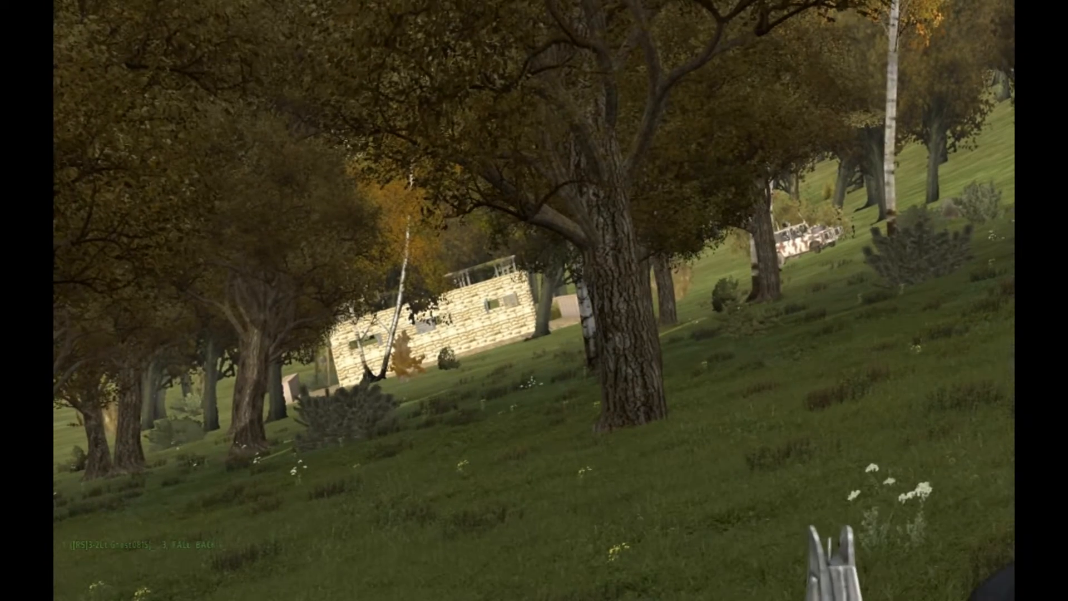
mouse_move(534, 301)
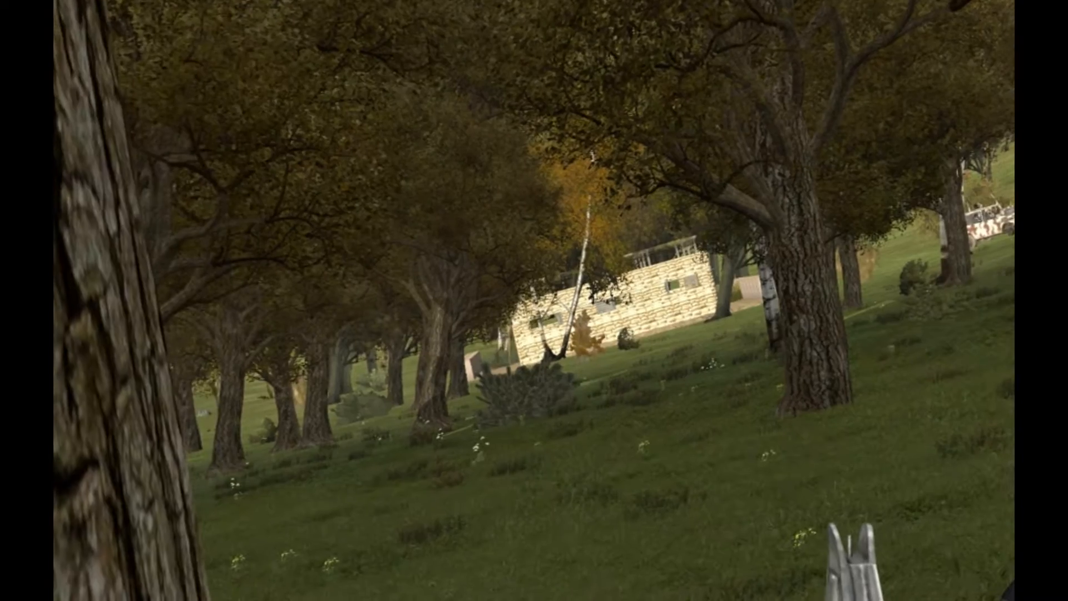
mouse_move(534, 300)
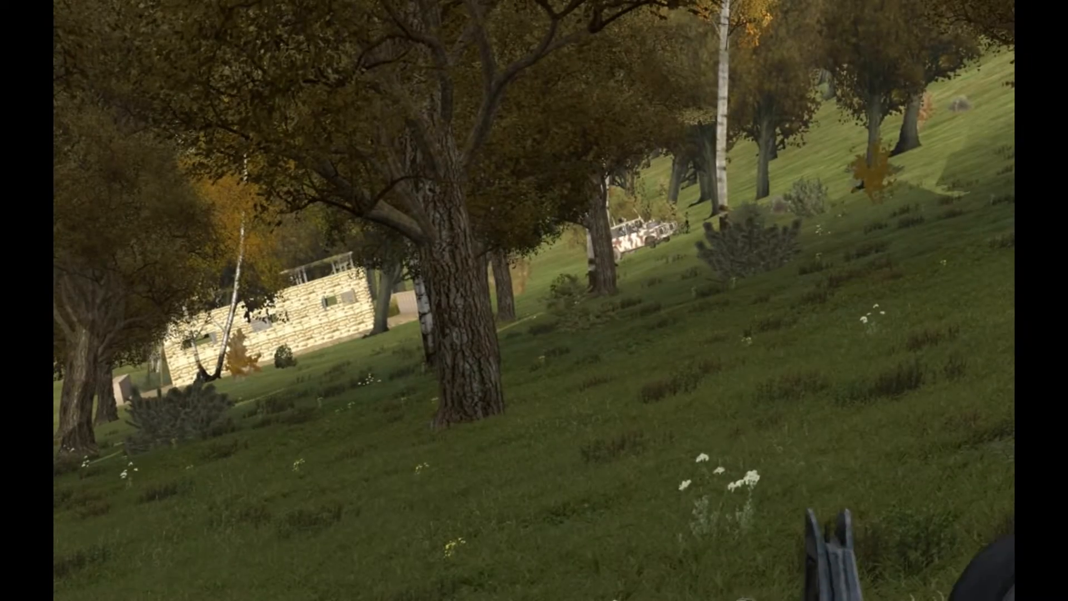
mouse_move(534, 300)
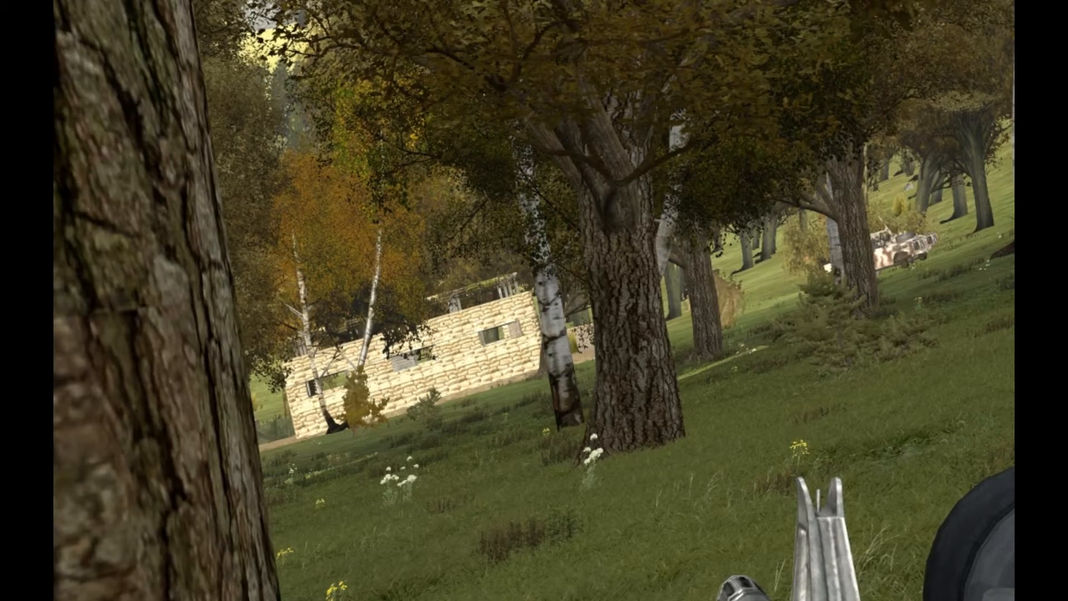
mouse_move(534, 300)
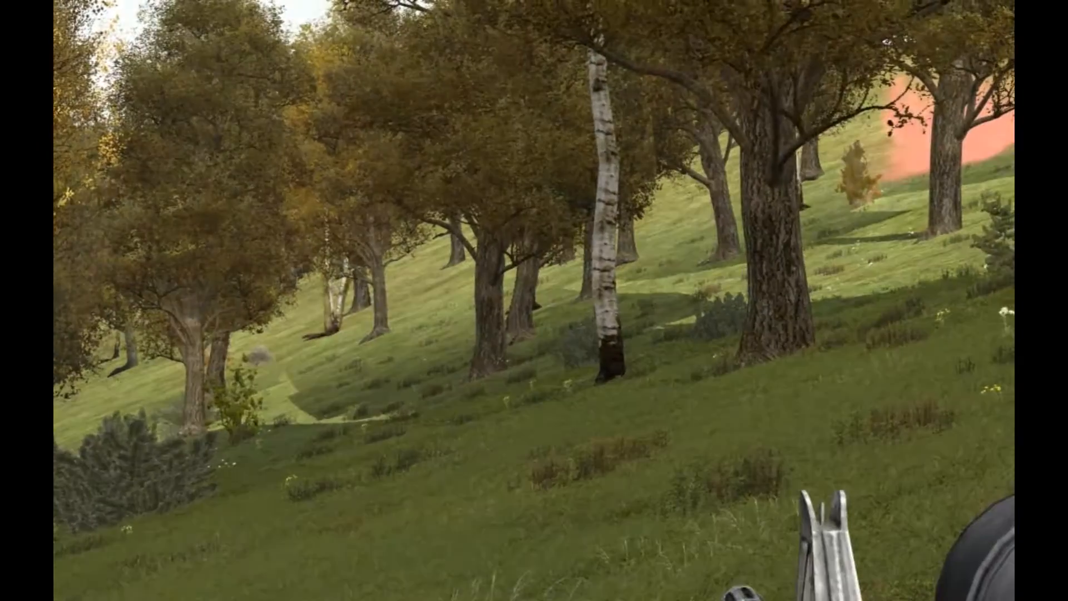